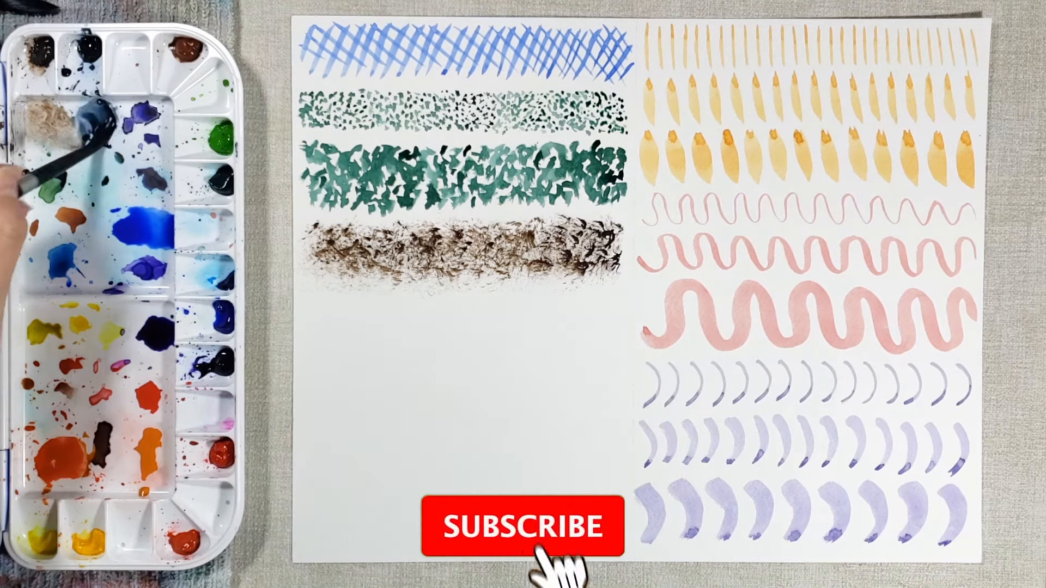
{"action": "left_click", "coordinate": [525, 526]}
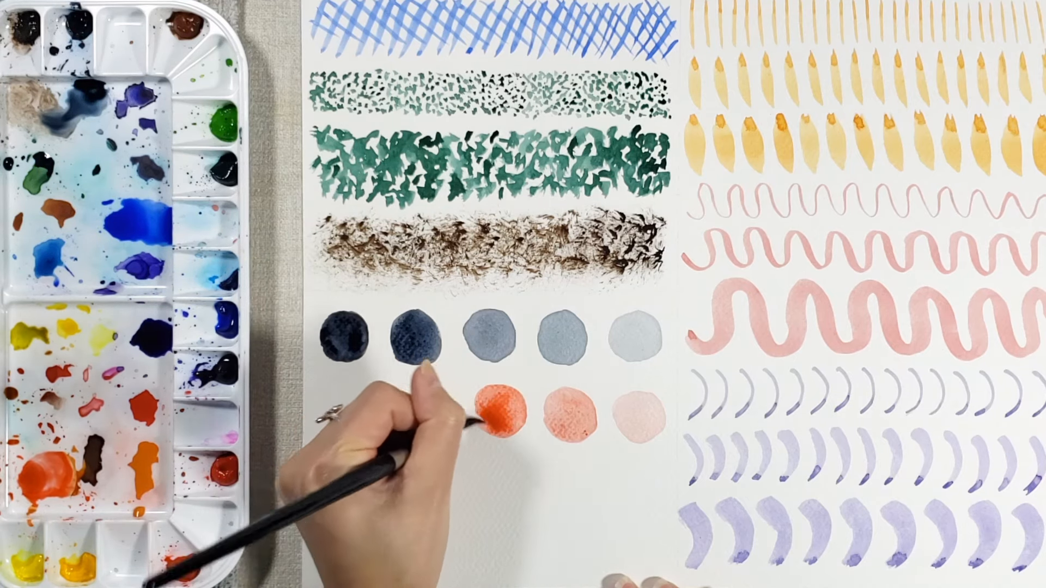
{"action": "mouse_move", "coordinate": [468, 427]}
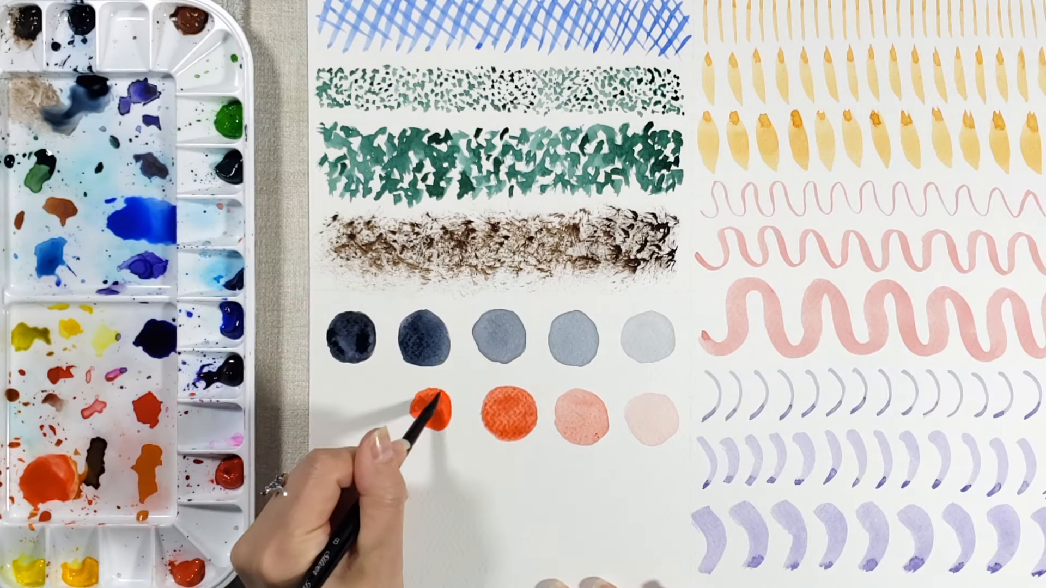
{"action": "left_click_drag", "start_coordinate": [421, 414], "coordinate": [411, 424]}
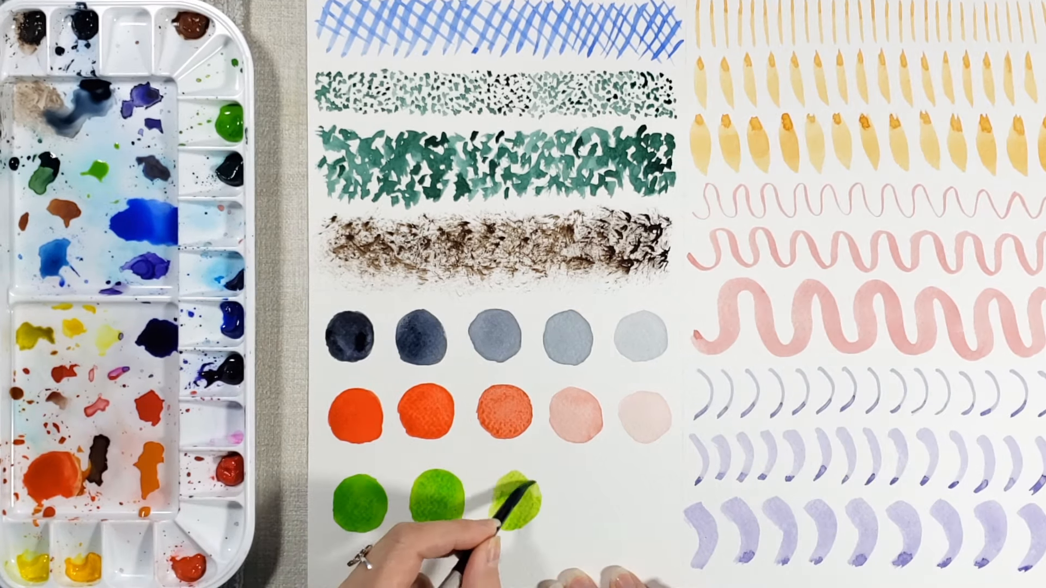
{"action": "left_click_drag", "start_coordinate": [521, 494], "coordinate": [528, 497]}
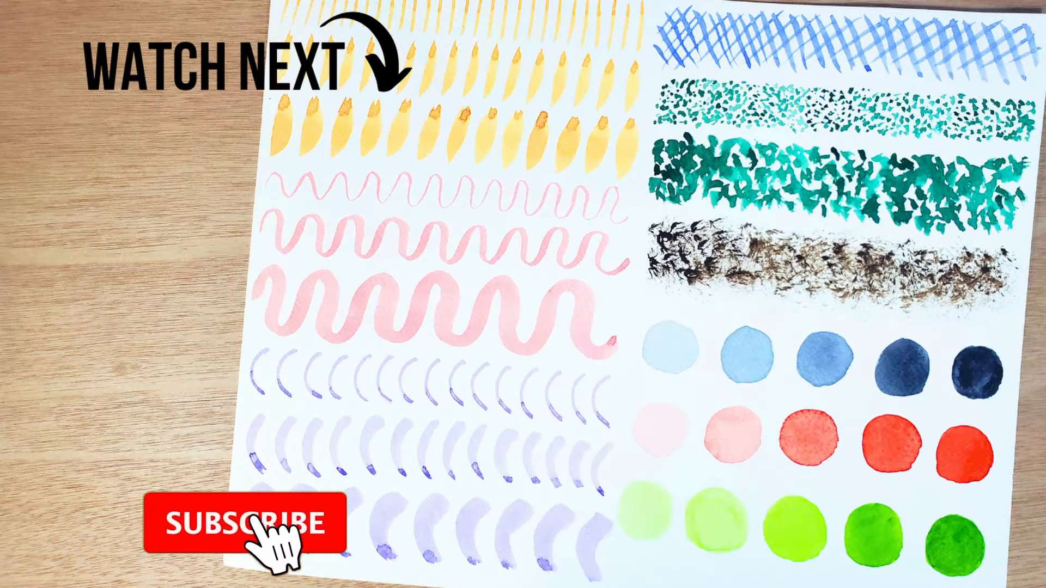
{"action": "left_click", "coordinate": [243, 524]}
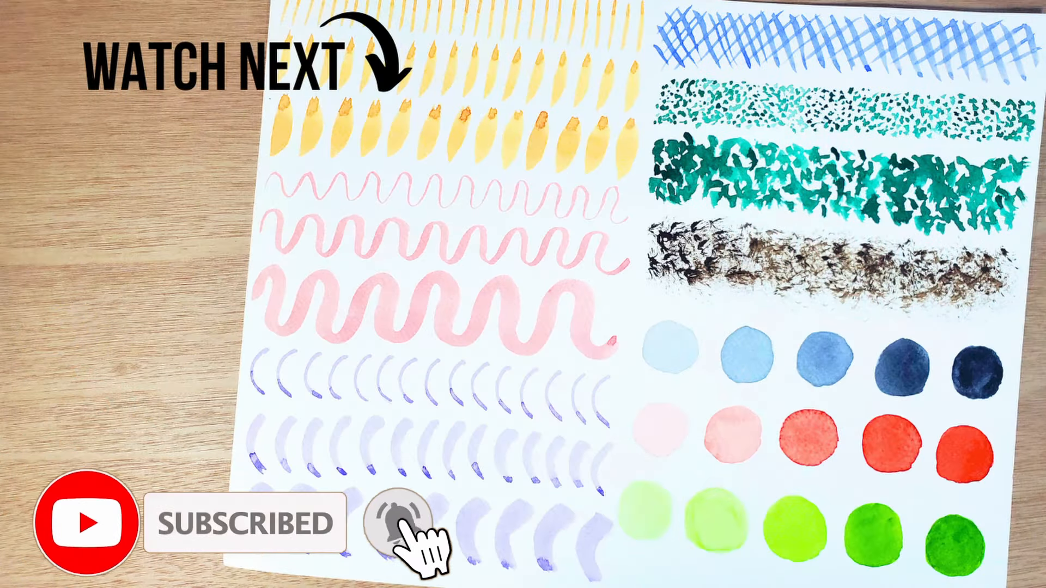